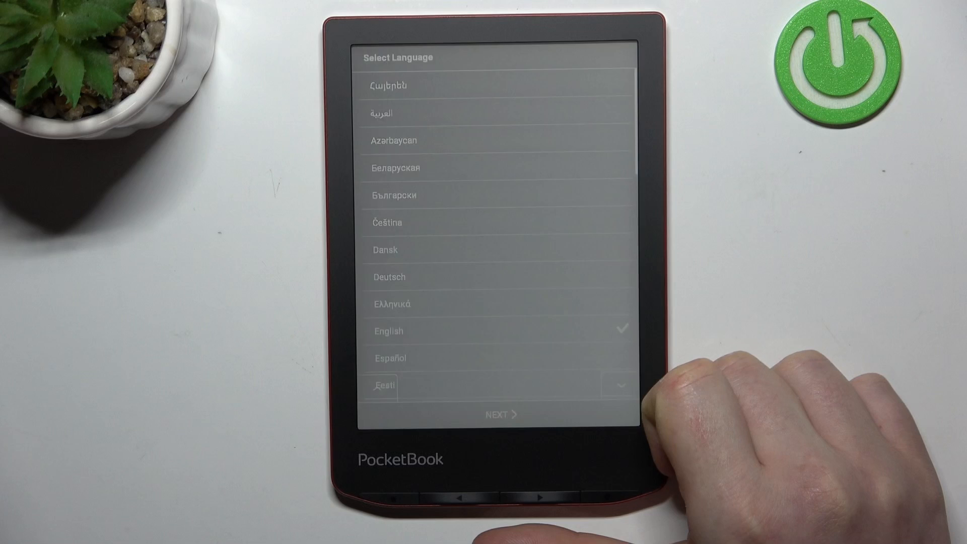
# - Keep English as the device language and continue to the Wi-Fi network list
pyautogui.click(502, 414)
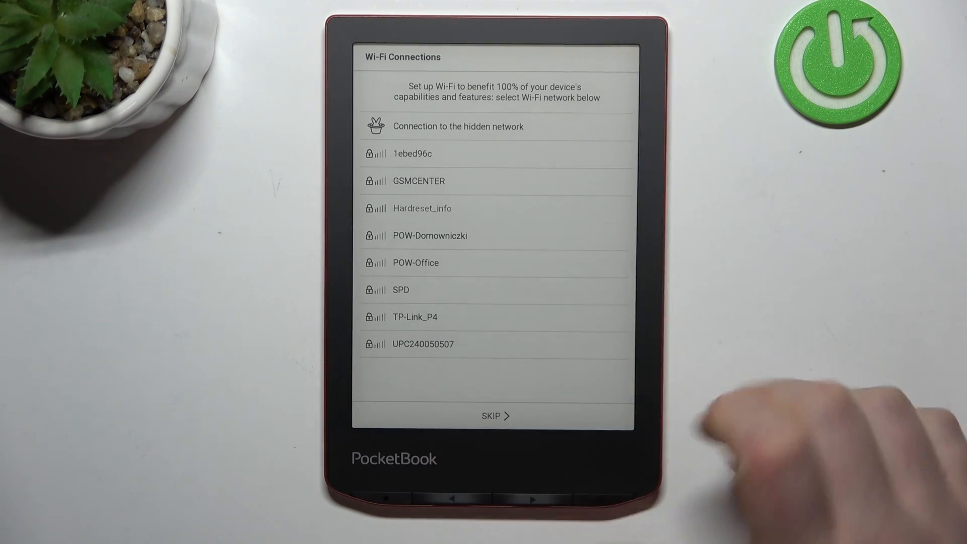
# - Join the Hardreset_info Wi-Fi network with its password, then advance to legal terms
pyautogui.click(422, 209)
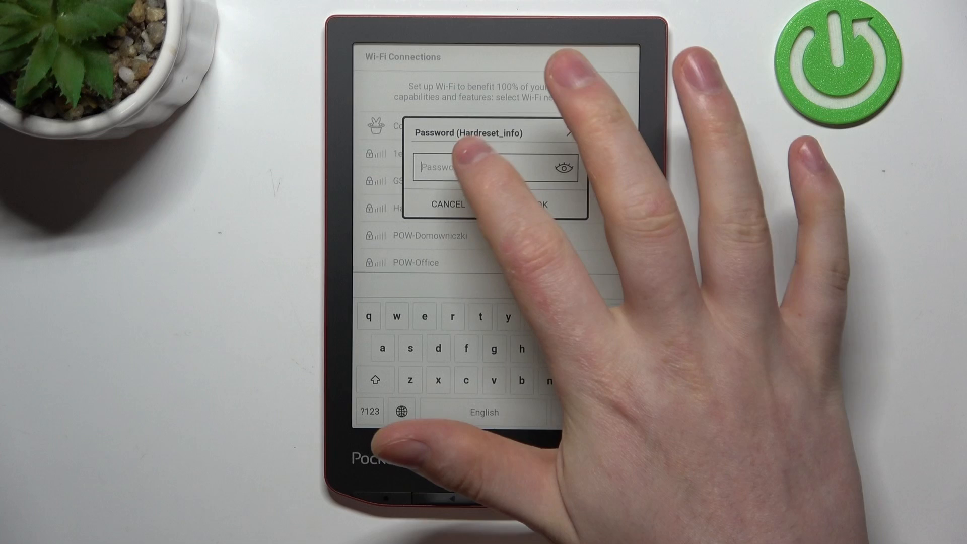
pyautogui.write('hardre')
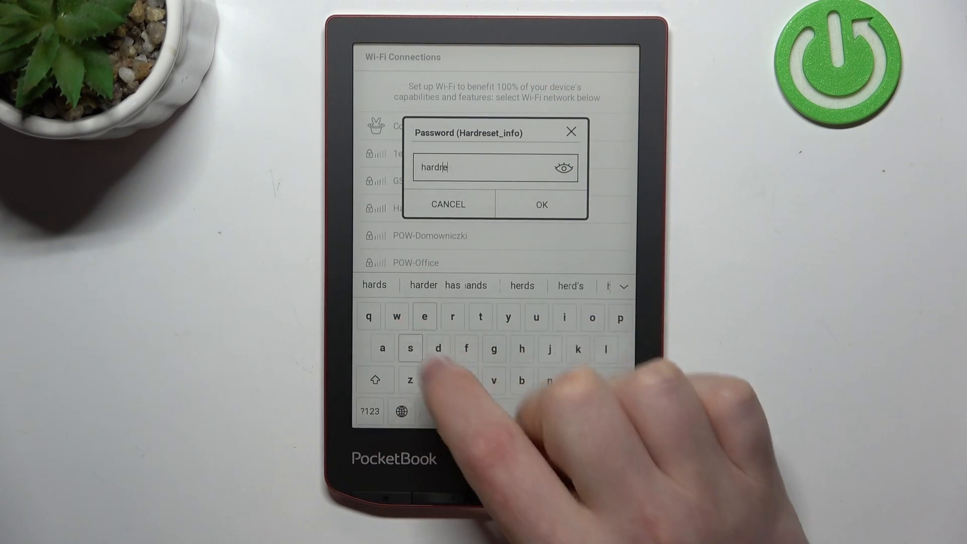
pyautogui.write('set')
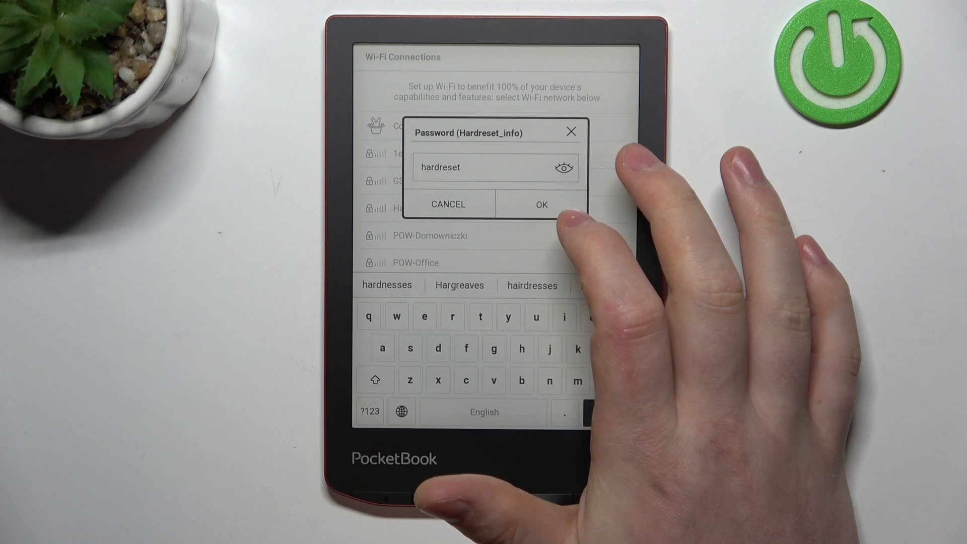
pyautogui.click(540, 204)
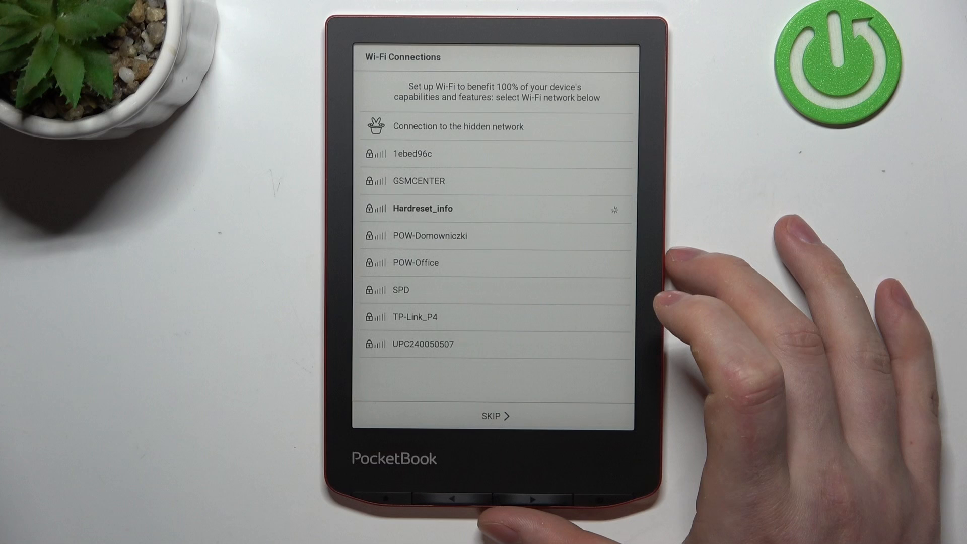
pyautogui.click(500, 415)
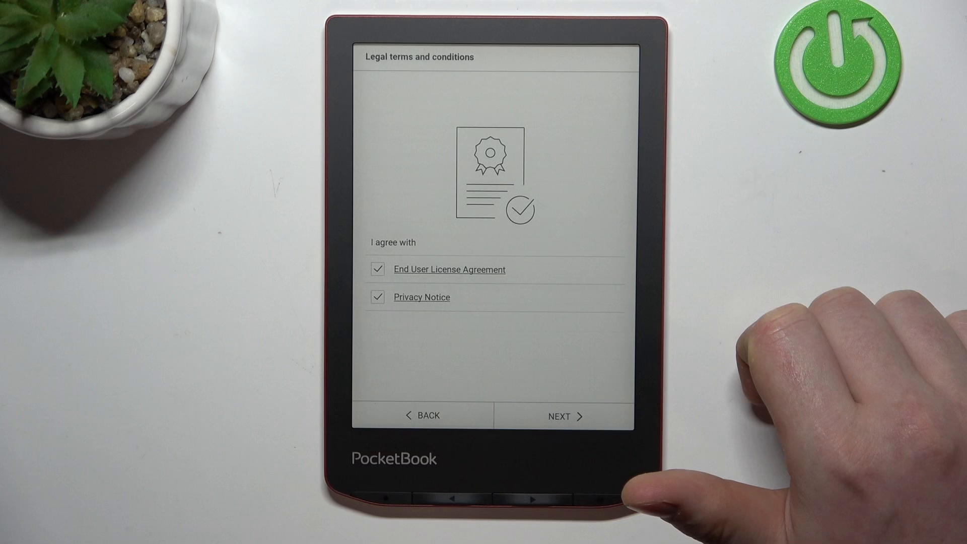
# - Accept the End User License Agreement and Privacy Notice and move past legal terms
pyautogui.click(562, 415)
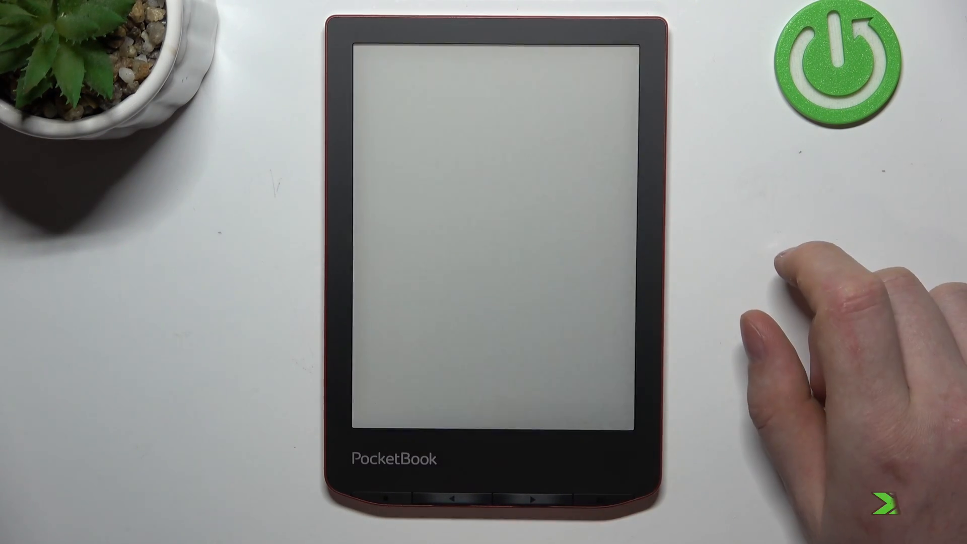